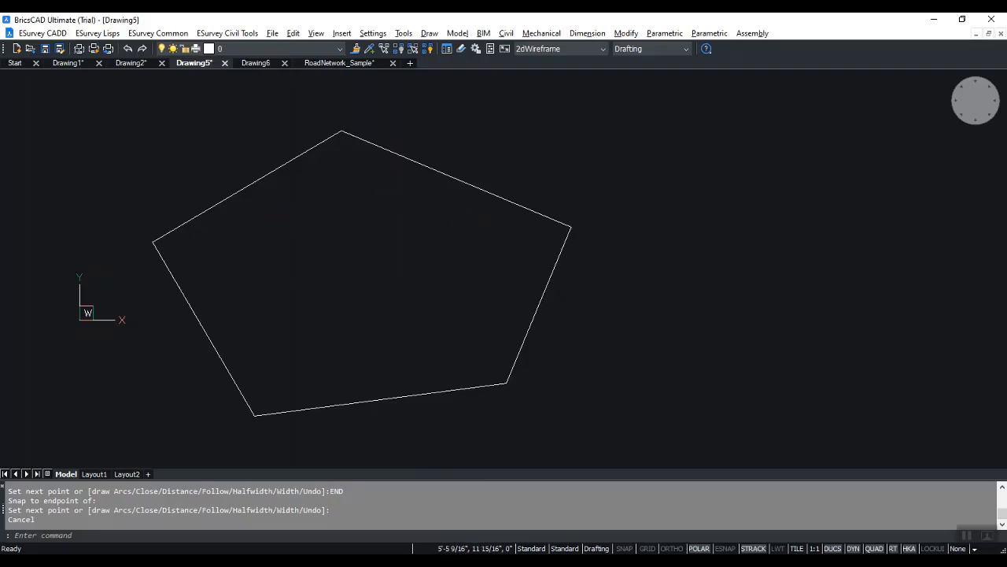
{"action": "mouse_move", "coordinate": [329, 216]}
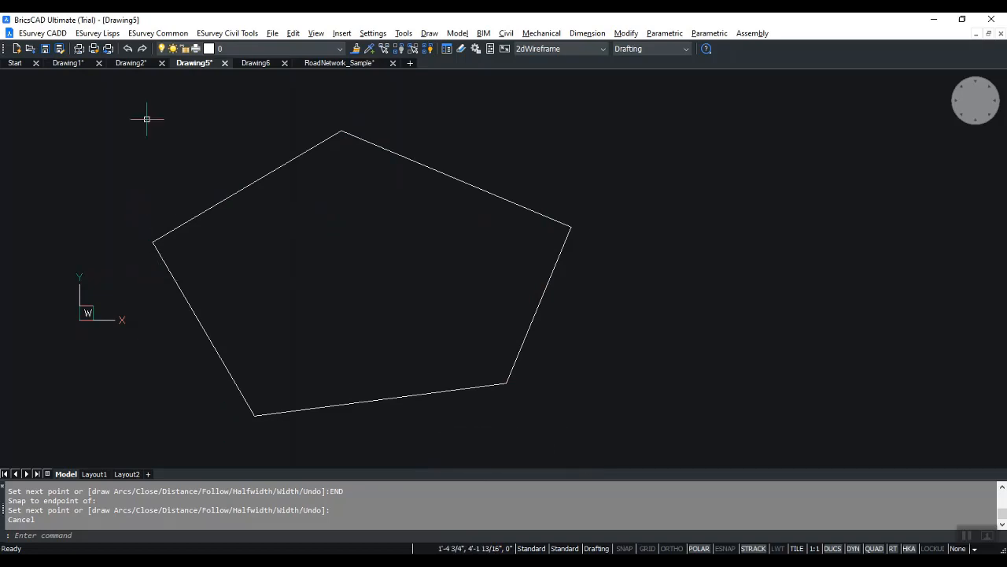
Run the ESurvey polyline bearing tool on the pentagon with node prefix A, placing the distance-bearing table beside it.
{"action": "left_click", "coordinate": [98, 33]}
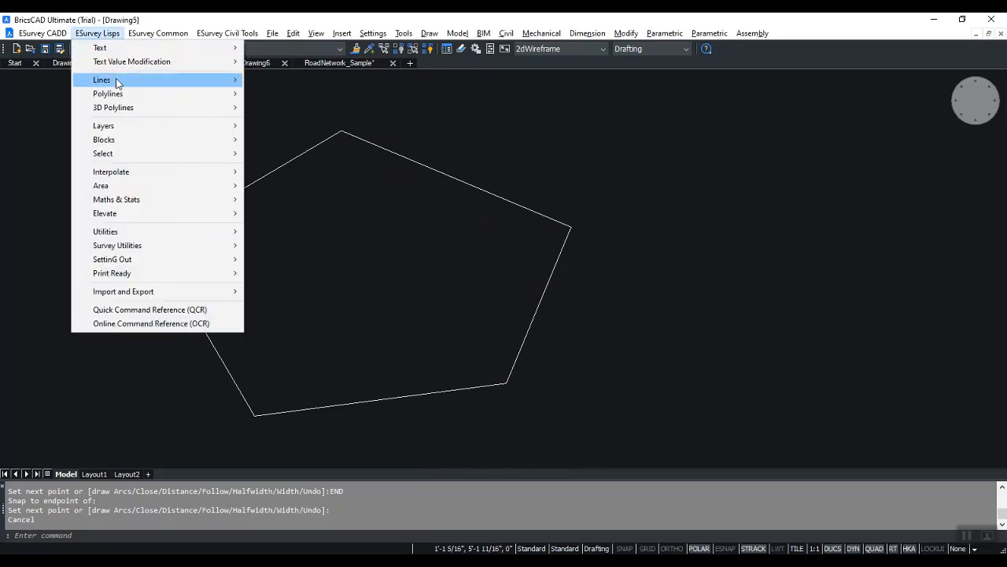
{"action": "mouse_move", "coordinate": [107, 94]}
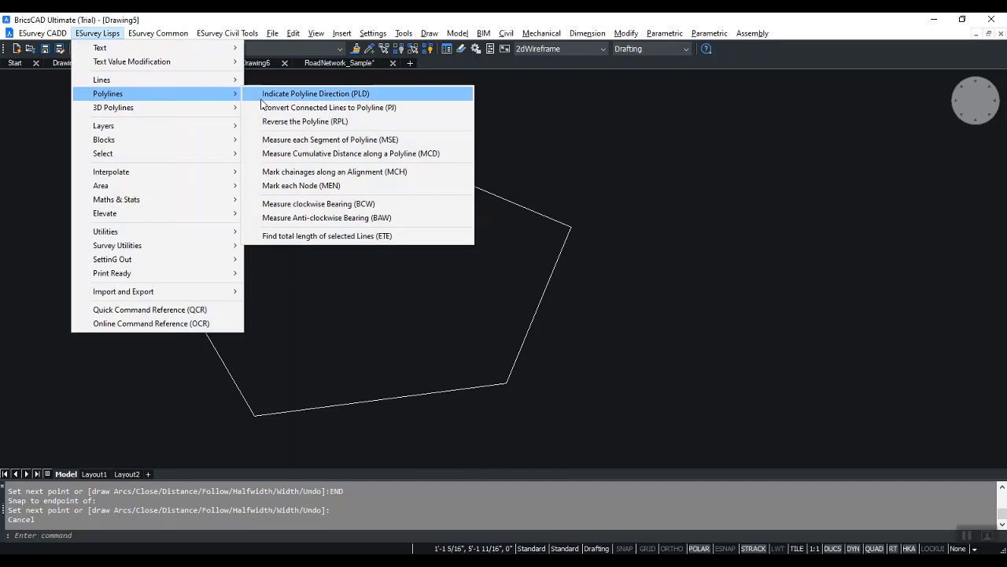
{"action": "left_click", "coordinate": [318, 203]}
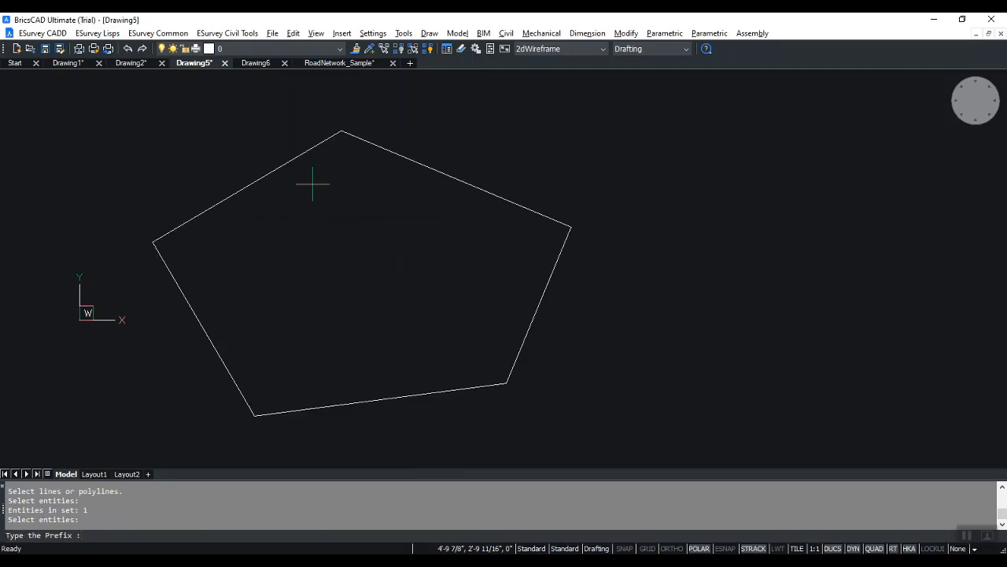
{"action": "type", "text": "A"}
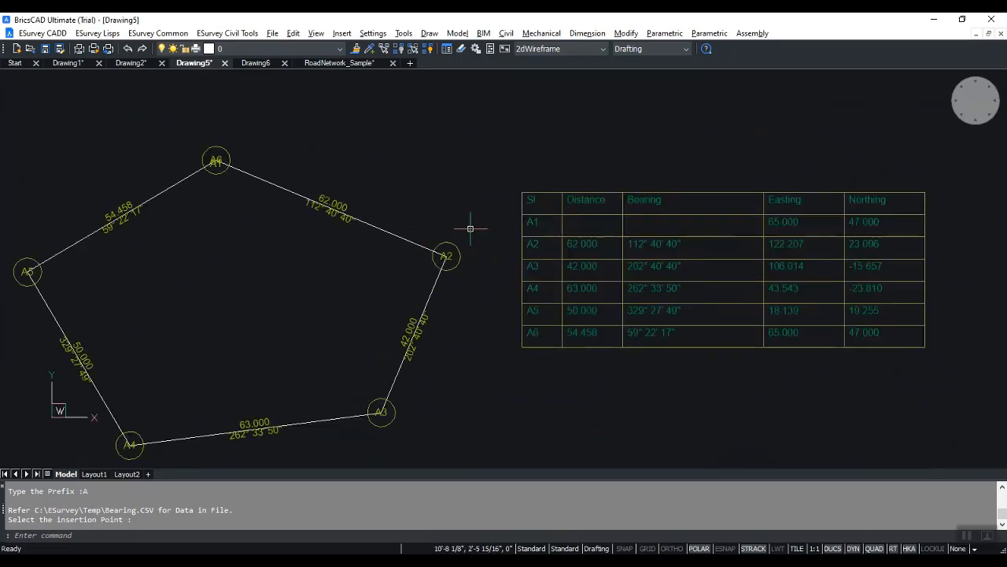
{"action": "mouse_move", "coordinate": [403, 219]}
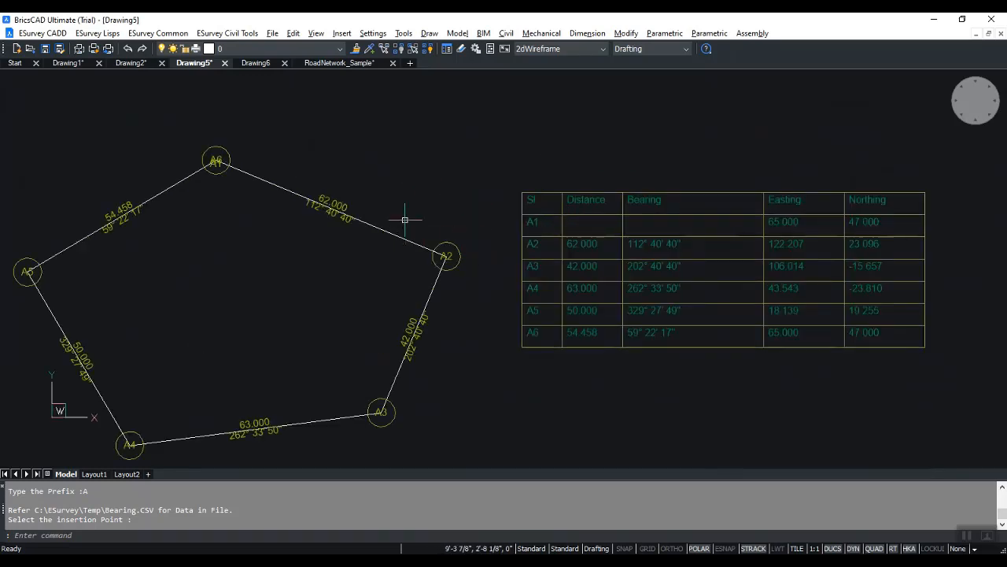
Delete the pentagon's node labels and bearing arrows via PLD option D, then clear the annotation layer.
{"action": "type", "text": "PLD"}
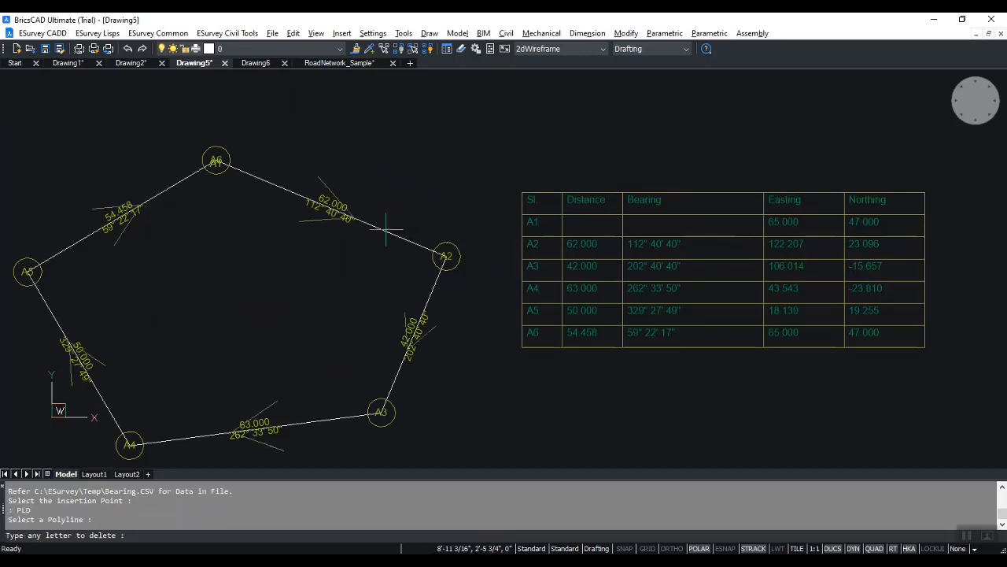
{"action": "type", "text": "D"}
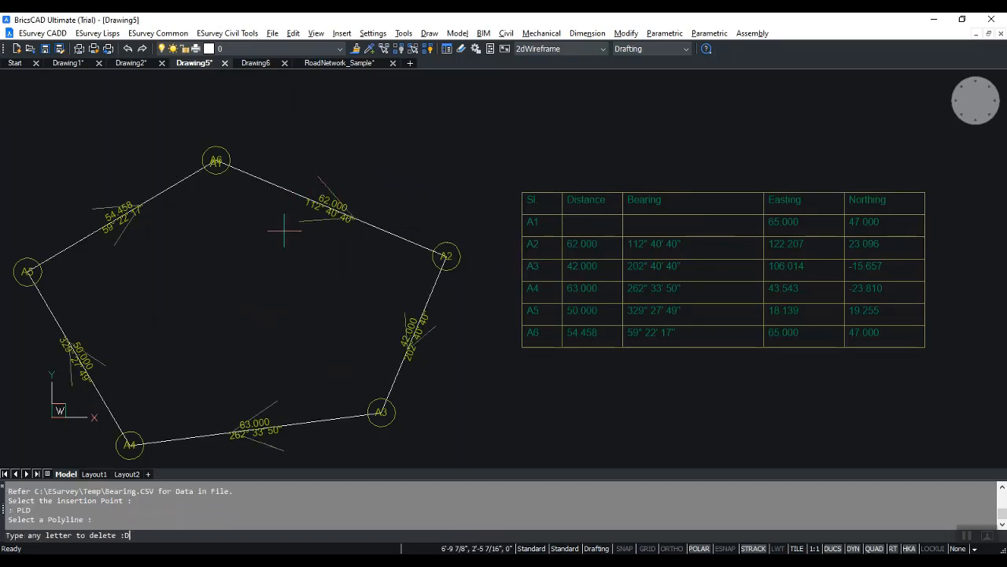
{"action": "type", "text": "SL"}
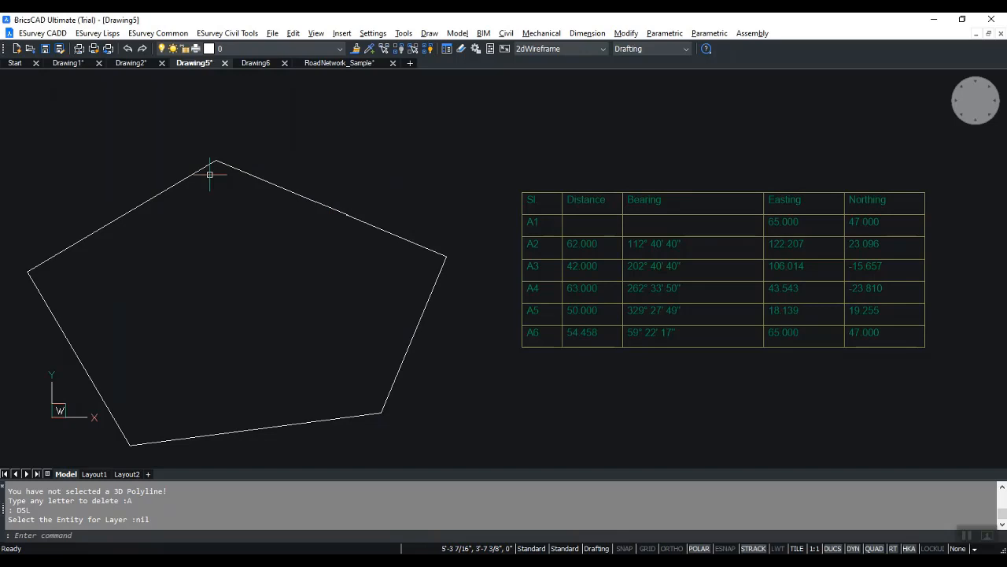
{"action": "mouse_move", "coordinate": [313, 230]}
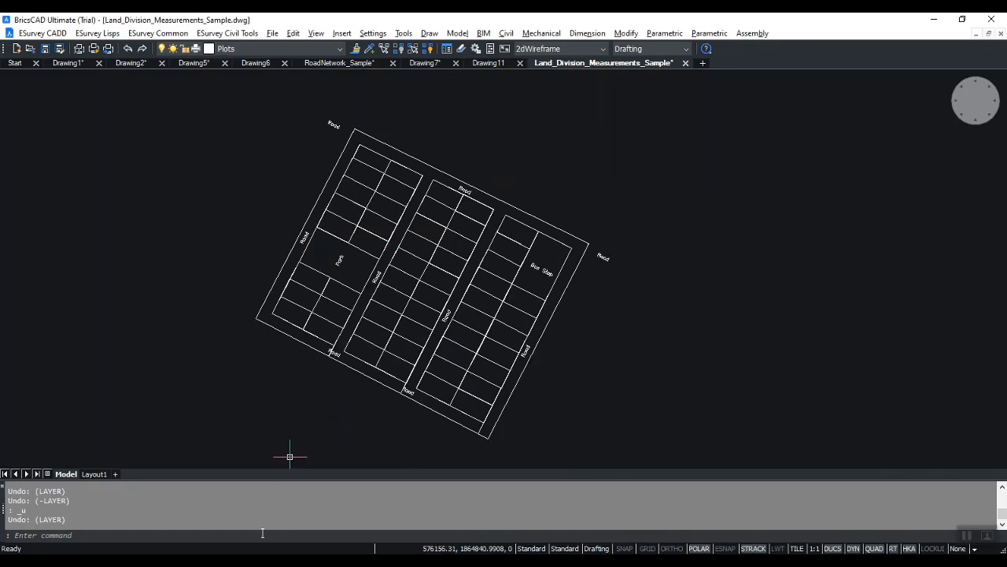
Run LO to insert parcel numbers, areas and side lengths across the land-division layout.
{"action": "type", "text": "lo"}
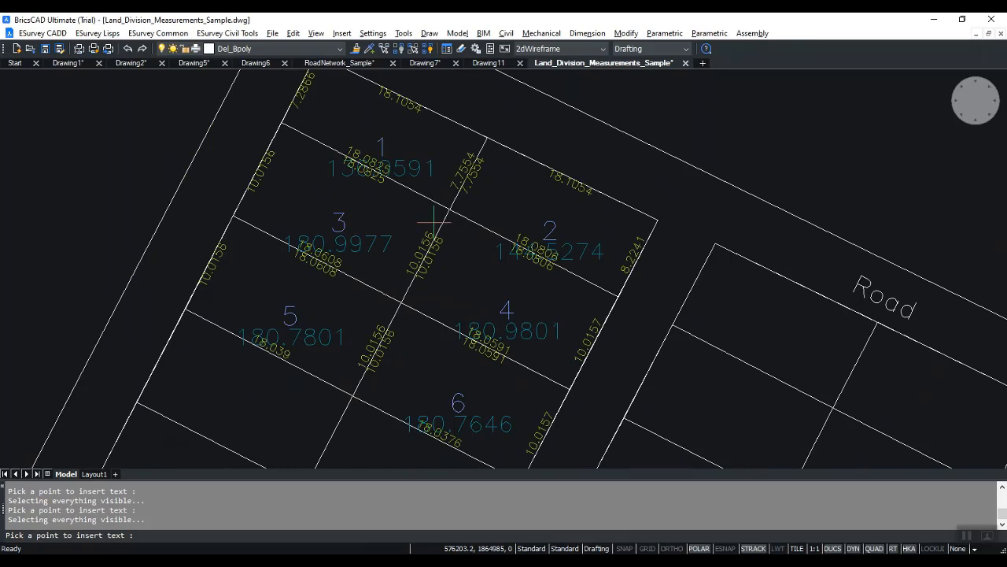
{"action": "scroll", "scroll_direction": "down", "scroll_amount": 3}
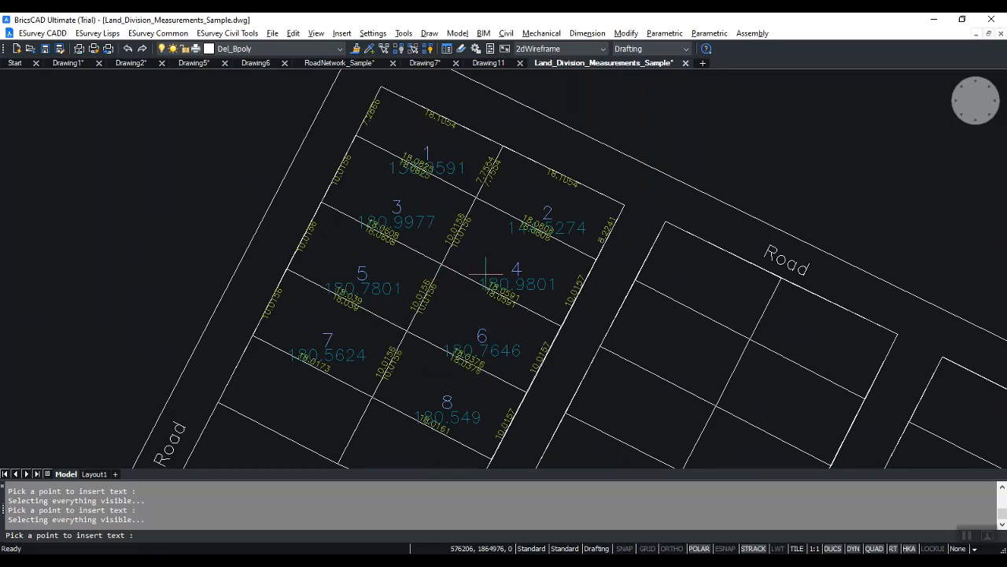
{"action": "mouse_move", "coordinate": [504, 264]}
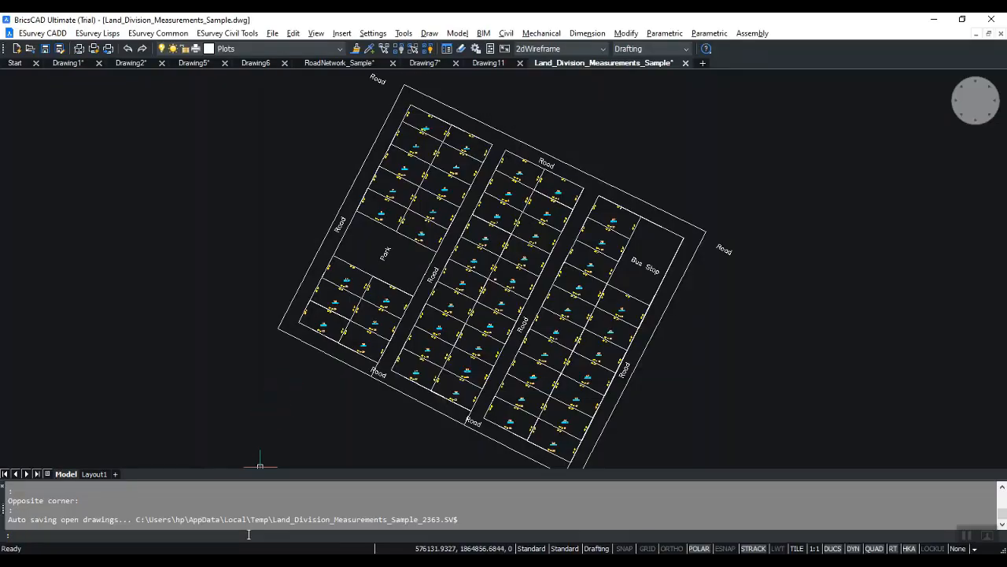
Generate road centrelines with CENS from the selected road edge polylines.
{"action": "type", "text": "CENS"}
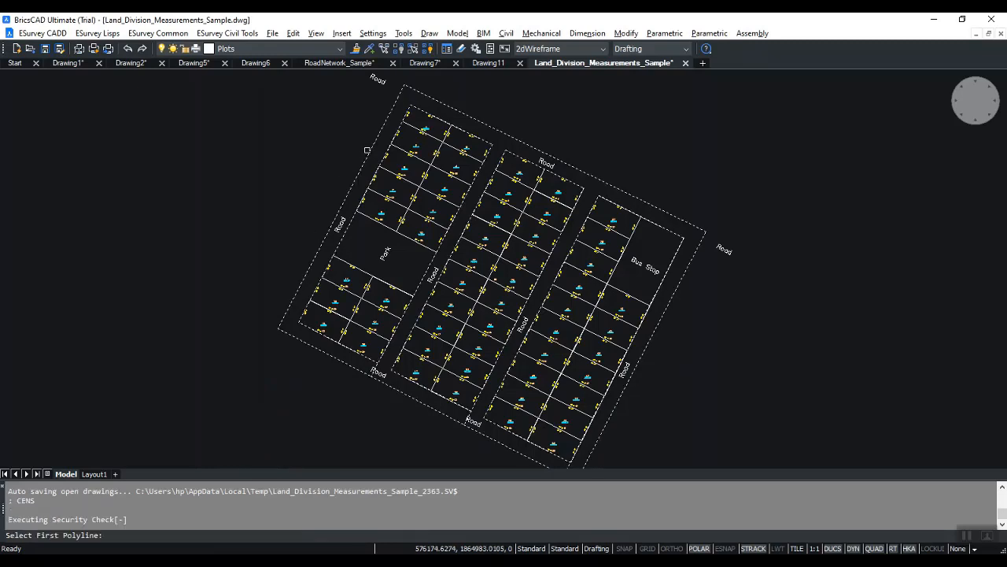
{"action": "left_click", "coordinate": [391, 148]}
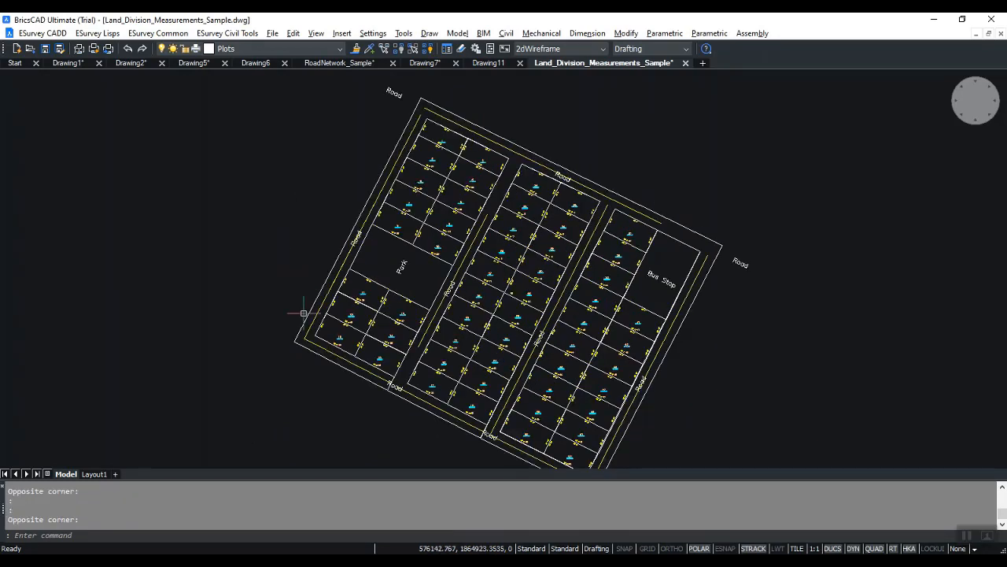
Make the centreline's Center layer current and turn the other layers off.
{"action": "type", "text": "la"}
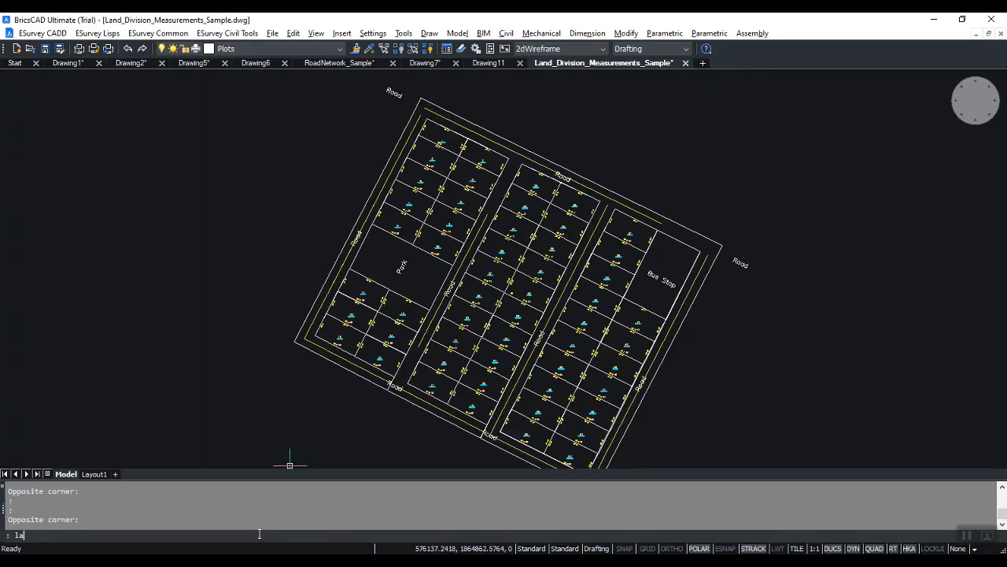
{"action": "type", "text": "SET"}
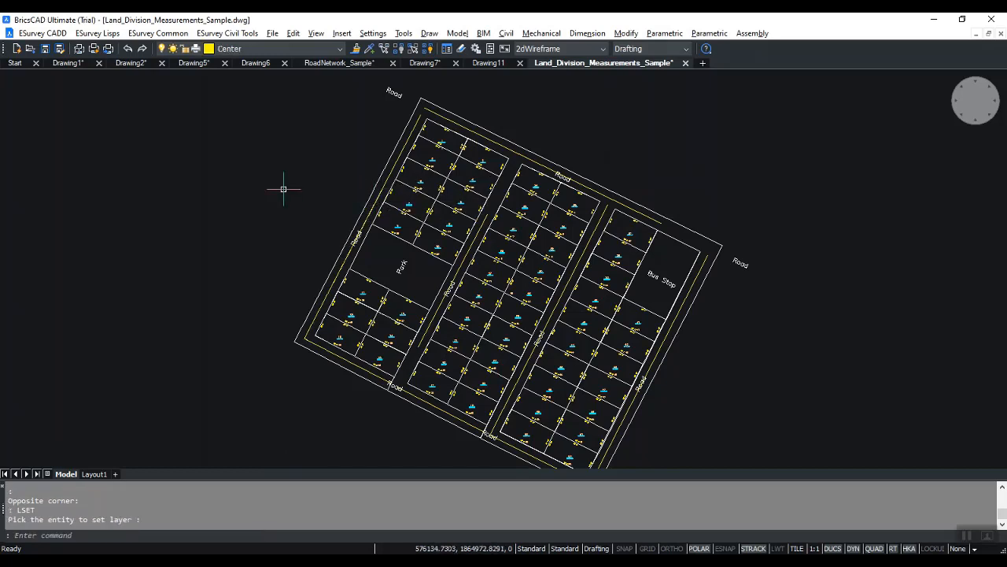
{"action": "type", "text": "OFF"}
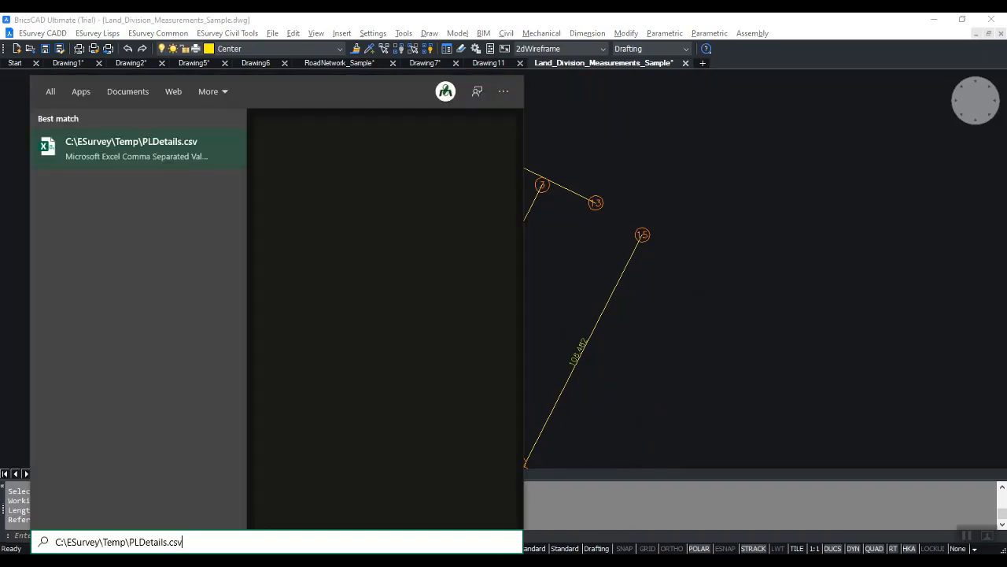
Open the found C:\ESurvey\Temp\PLDetails.csv of centreline lengths from Windows Search.
{"action": "left_click", "coordinate": [133, 148]}
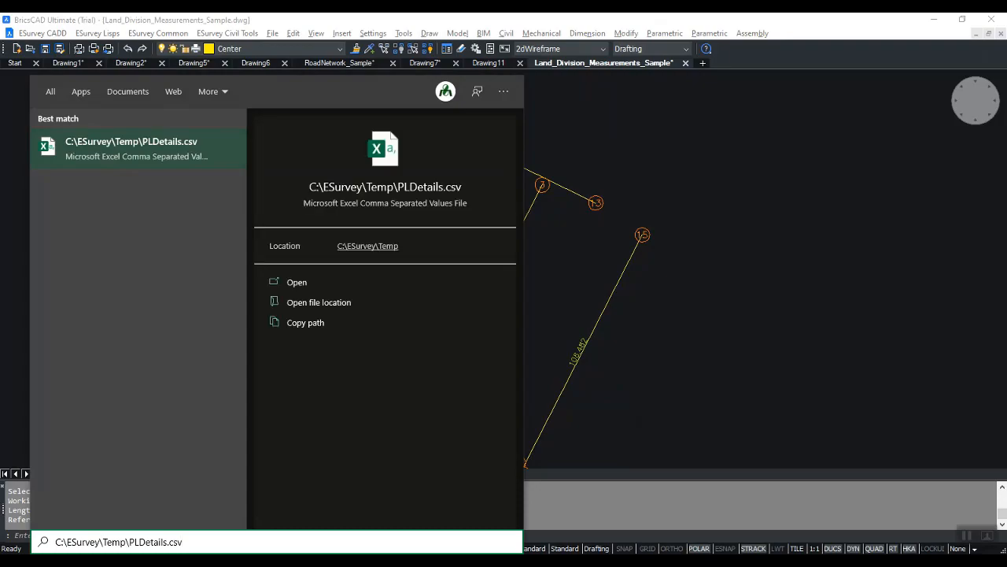
{"action": "left_click", "coordinate": [296, 282]}
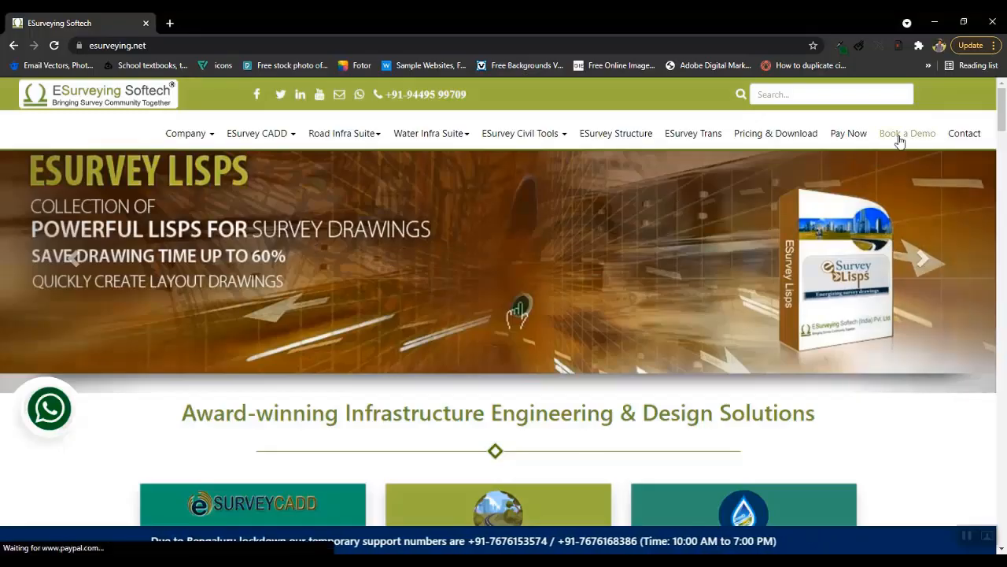
Go to the Book a Demo form on esurveying.net.
{"action": "left_click", "coordinate": [907, 132]}
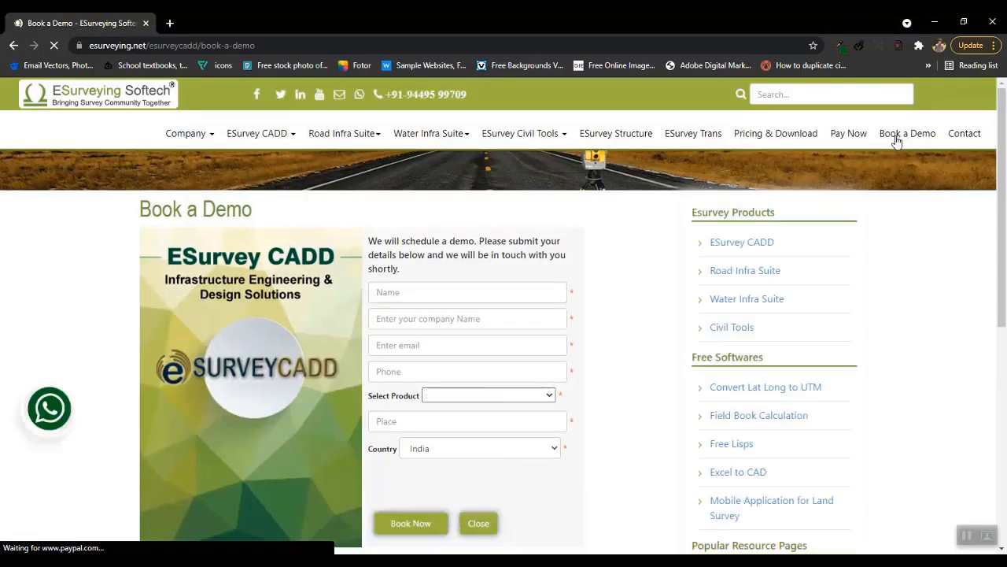